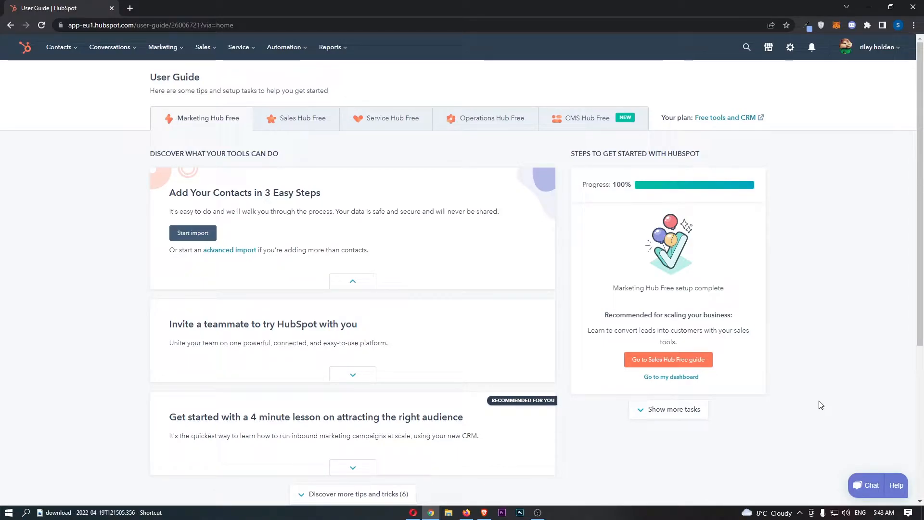
mouse_move(394, 152)
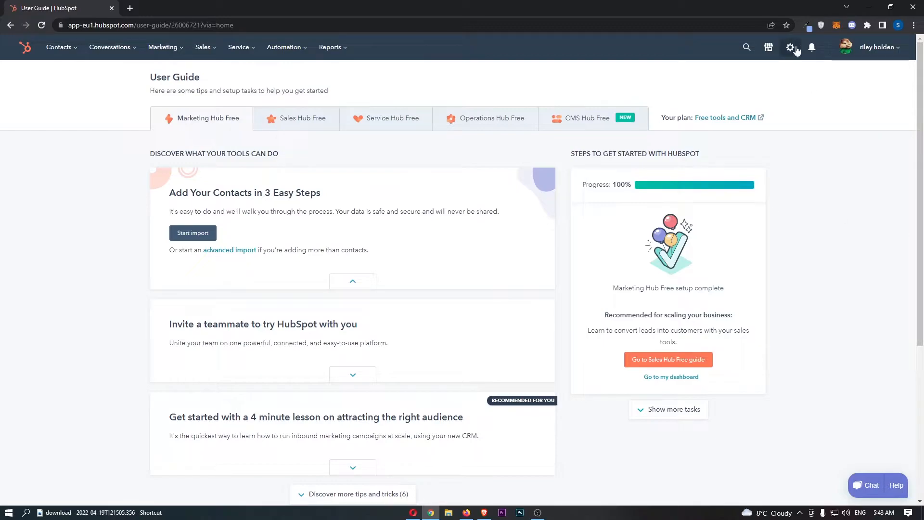
Go to account settings and show the Calendar preferences under General.
click(790, 47)
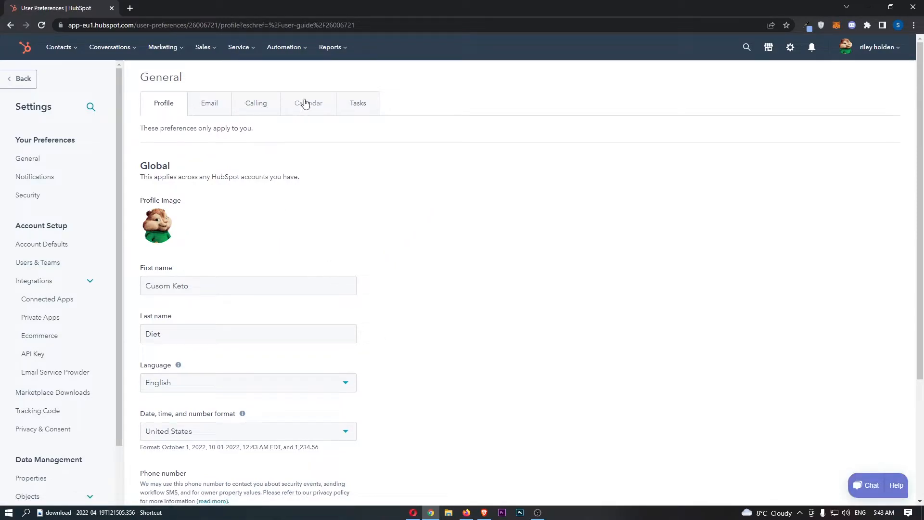
mouse_move(308, 106)
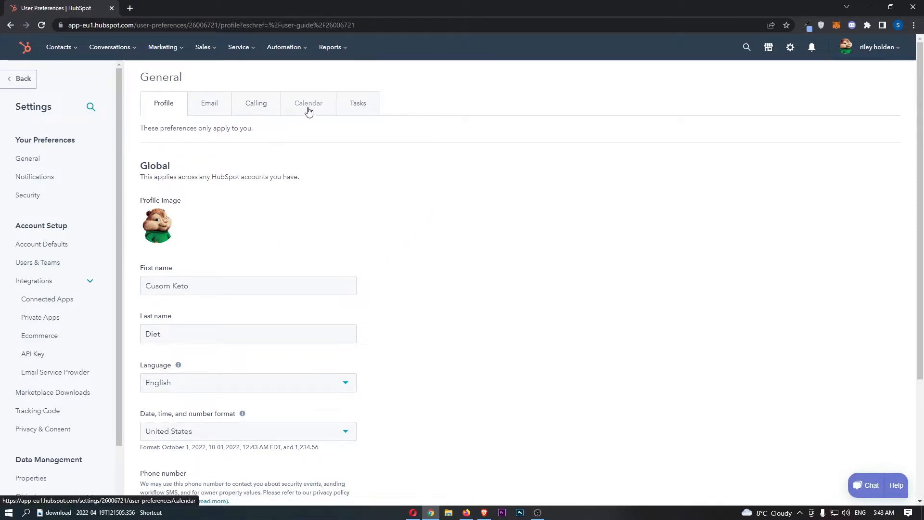
click(308, 102)
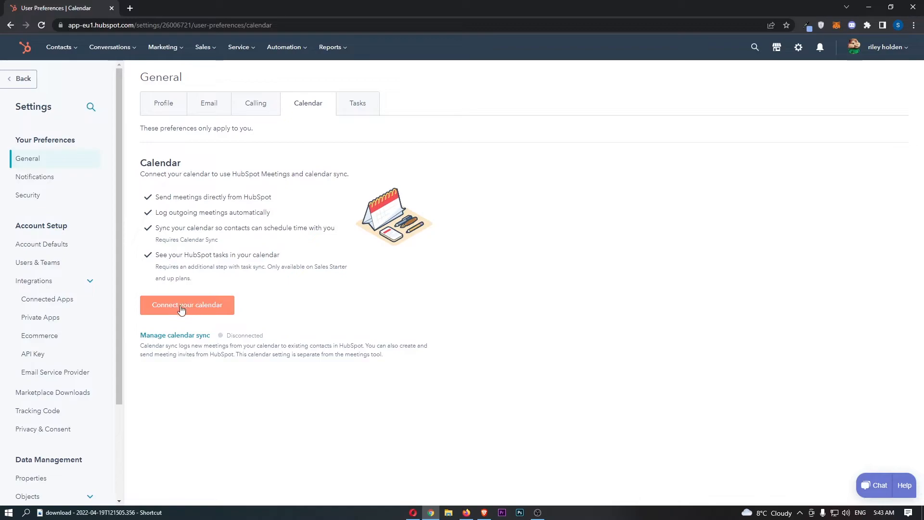
Connect a Google / Gmail calendar, accept the integration terms, and allow HubSpot Google access.
click(186, 305)
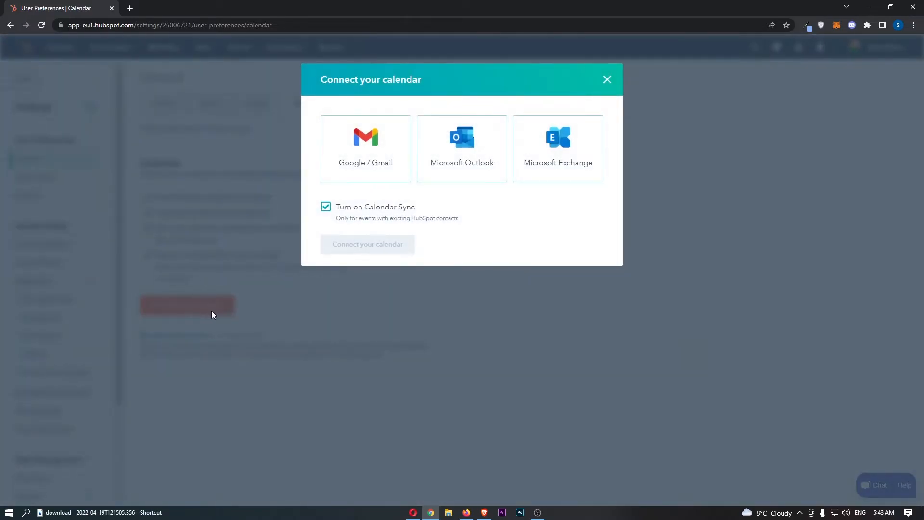
mouse_move(365, 169)
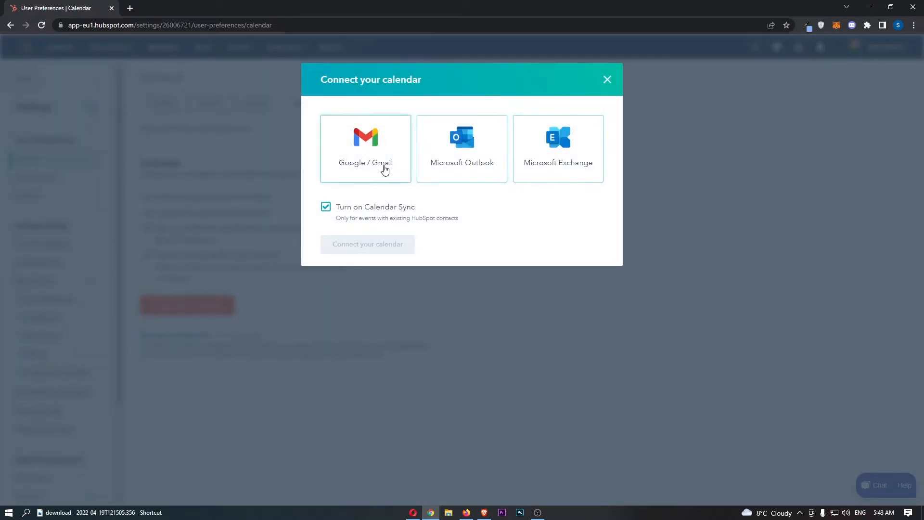
click(365, 147)
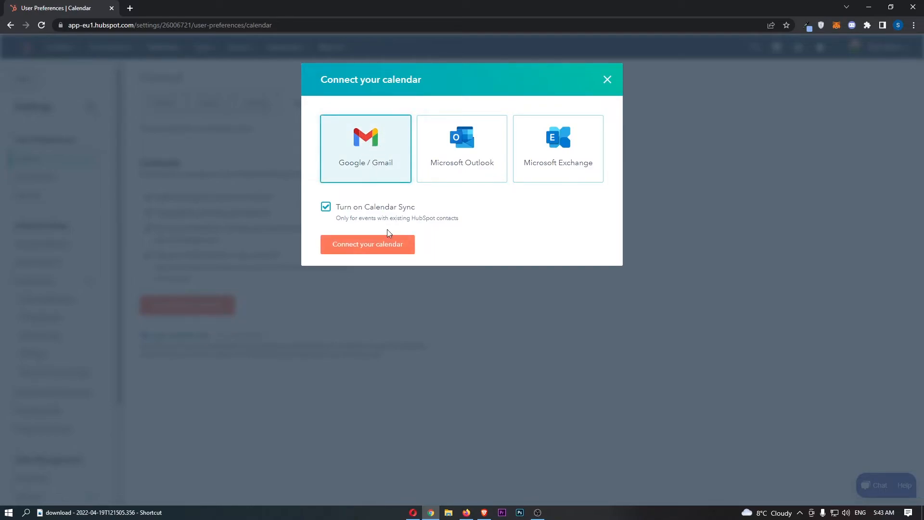
click(367, 243)
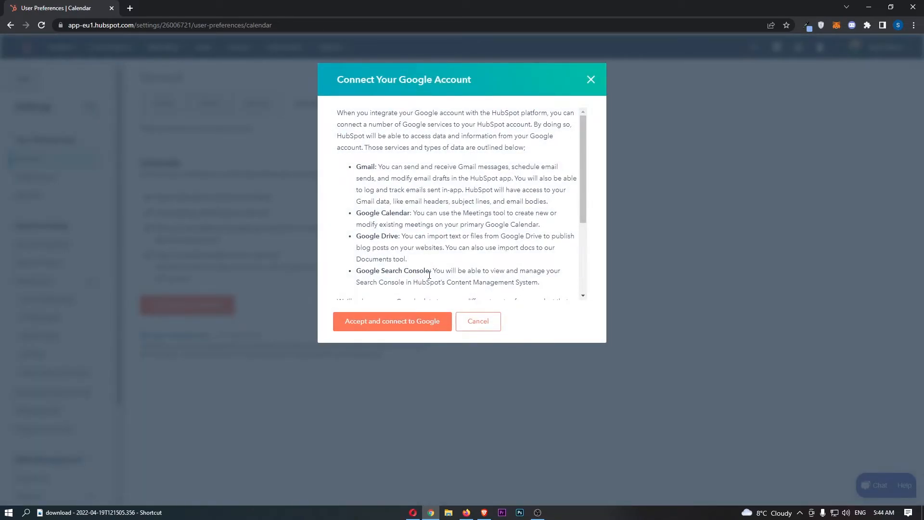
click(391, 321)
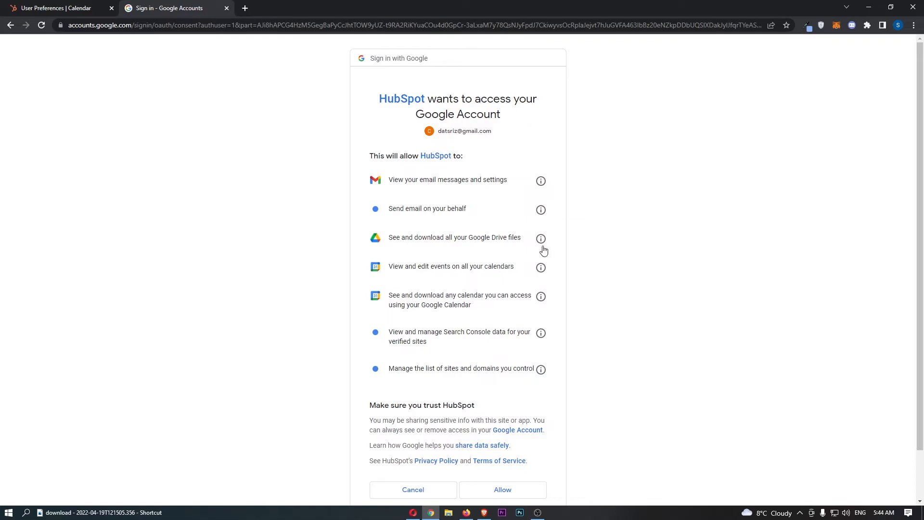
click(502, 489)
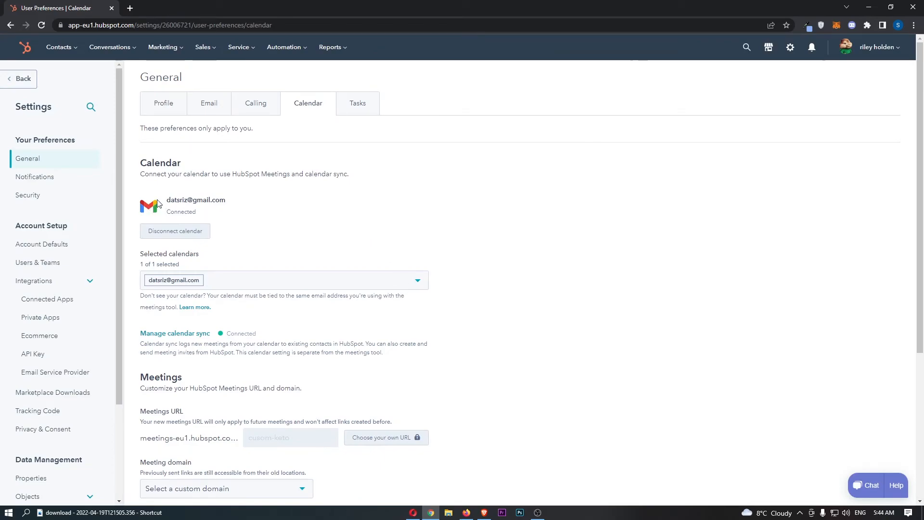
mouse_move(278, 219)
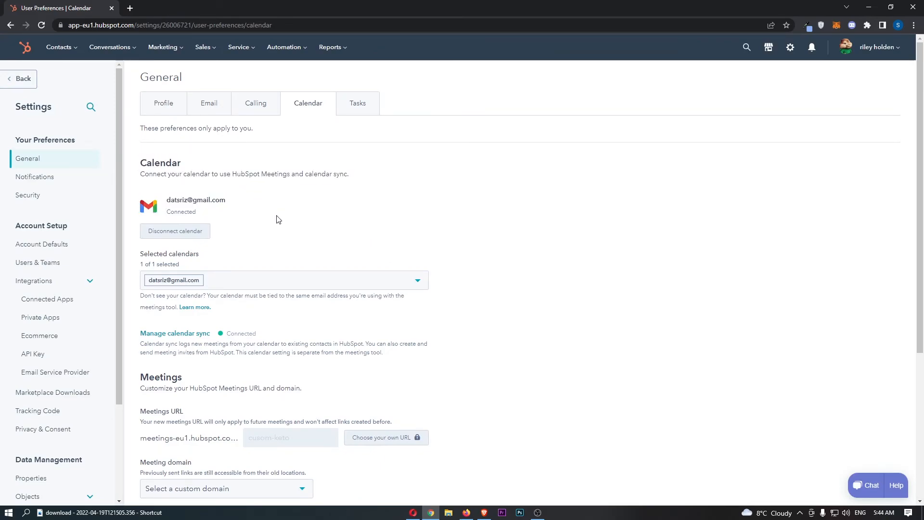